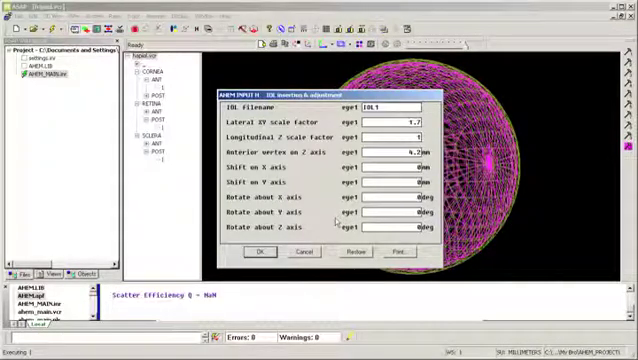
# - Confirm the eye model's scale and rotation settings and show the traced-ray profile plot
pyautogui.click(254, 250)
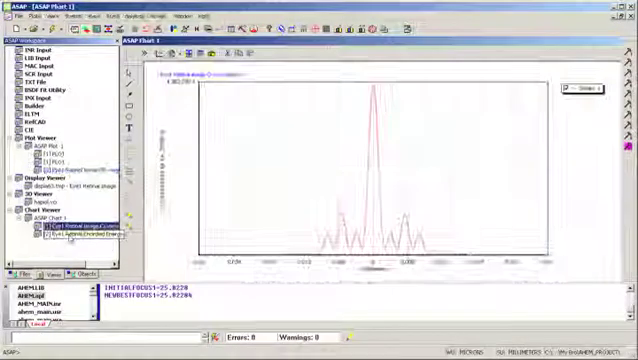
pyautogui.click(80, 214)
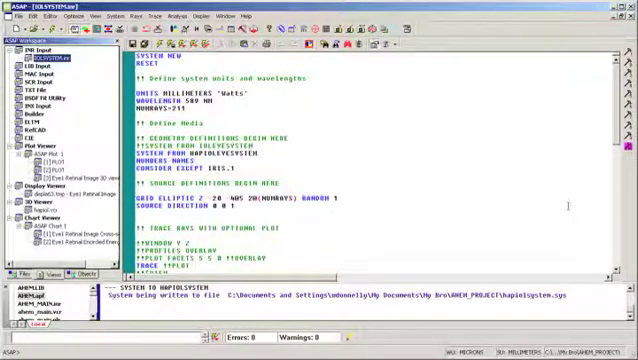
# - Scroll through the script that writes the system and iris stray-light rays to file
pyautogui.scroll(-3)
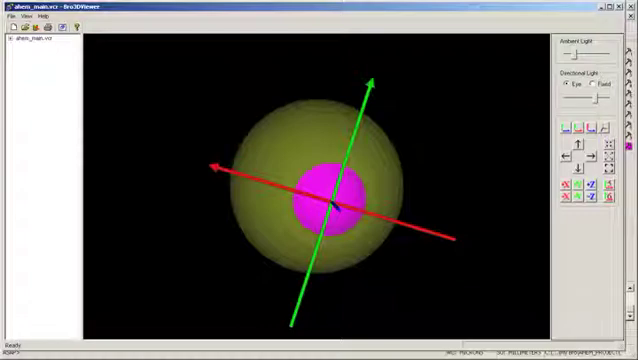
pyautogui.moveTo(136, 172)
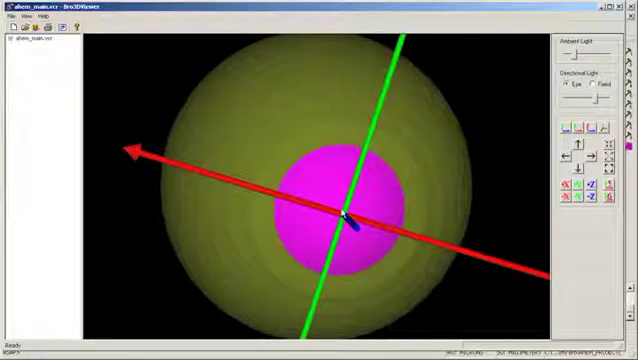
# - Load the exported eye geometry file into BRO 3D Viewer via the File menu
pyautogui.click(10, 14)
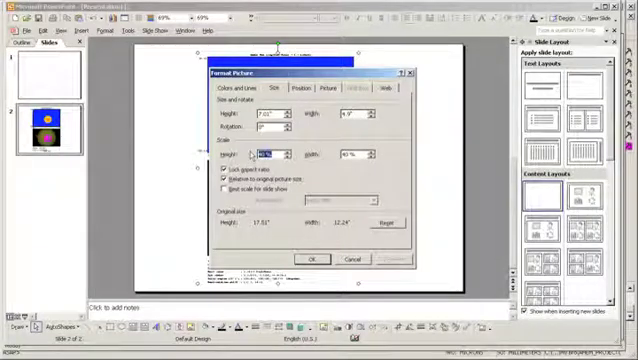
# - Confirm the new Format Picture size for the 3D viewer image on slide 2
pyautogui.click(312, 258)
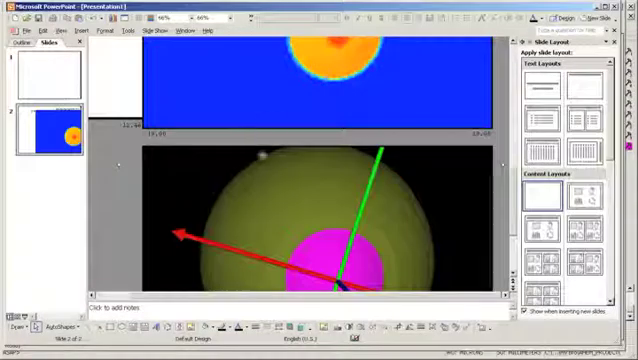